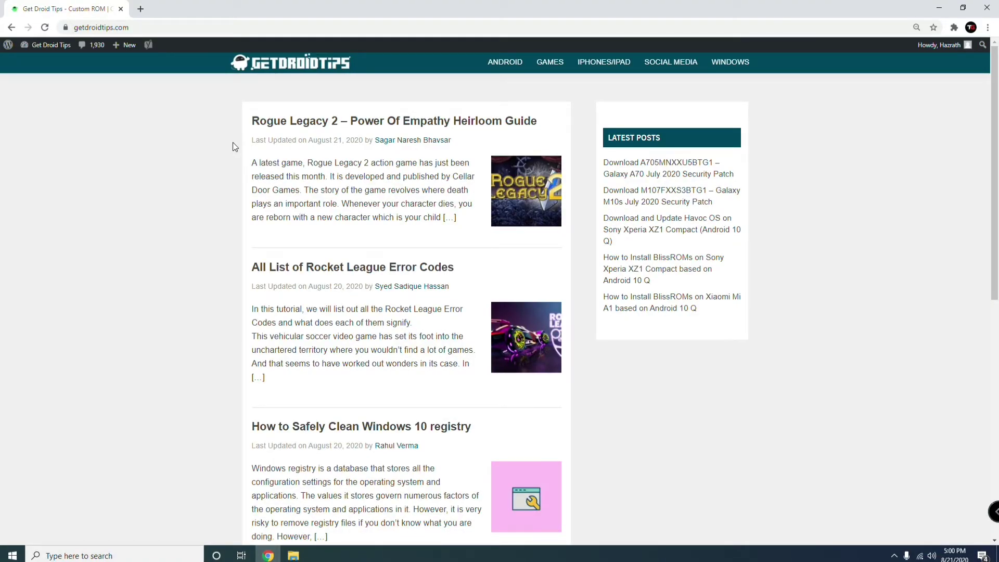
mouse_move(280, 122)
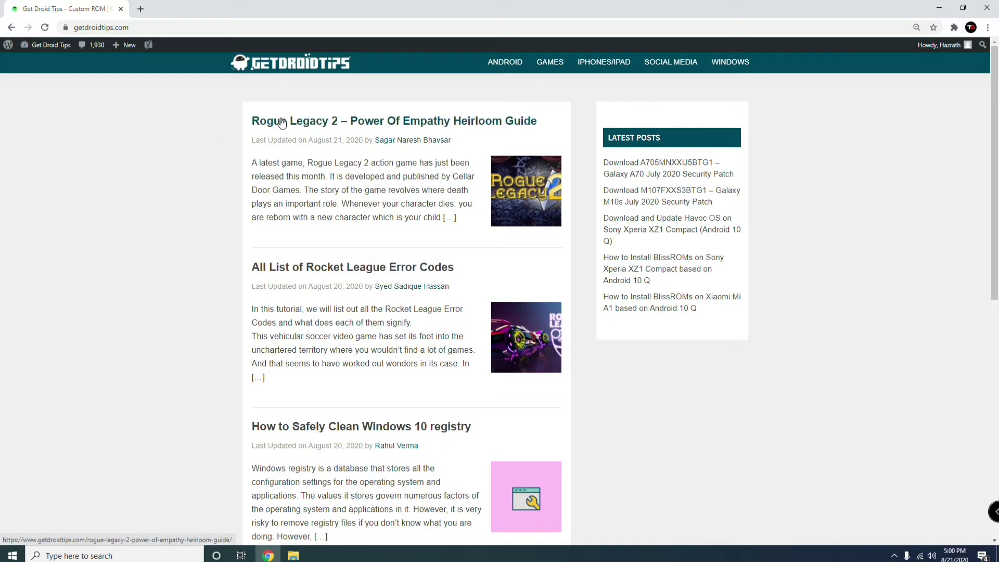
mouse_move(723, 93)
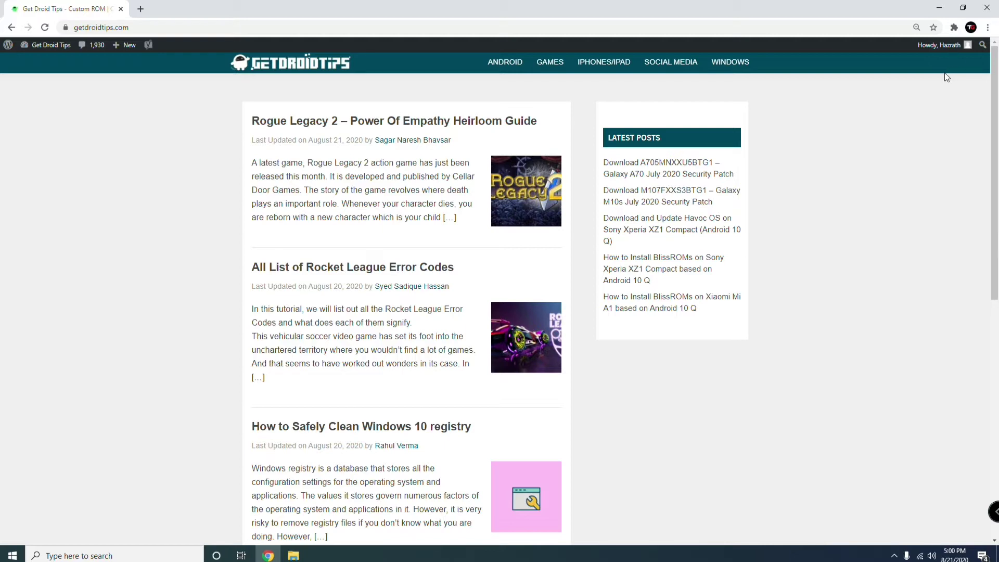
mouse_move(834, 42)
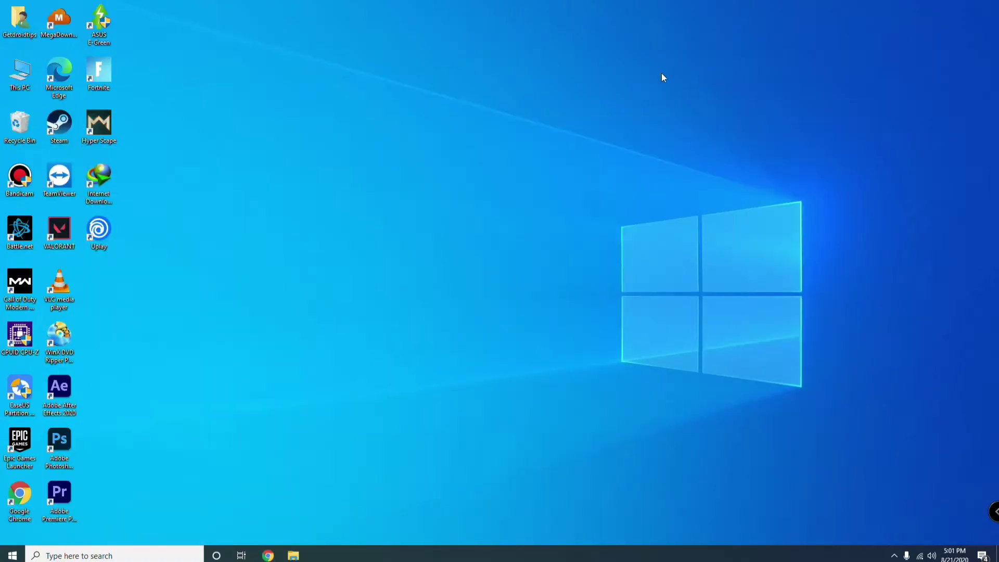
mouse_move(363, 259)
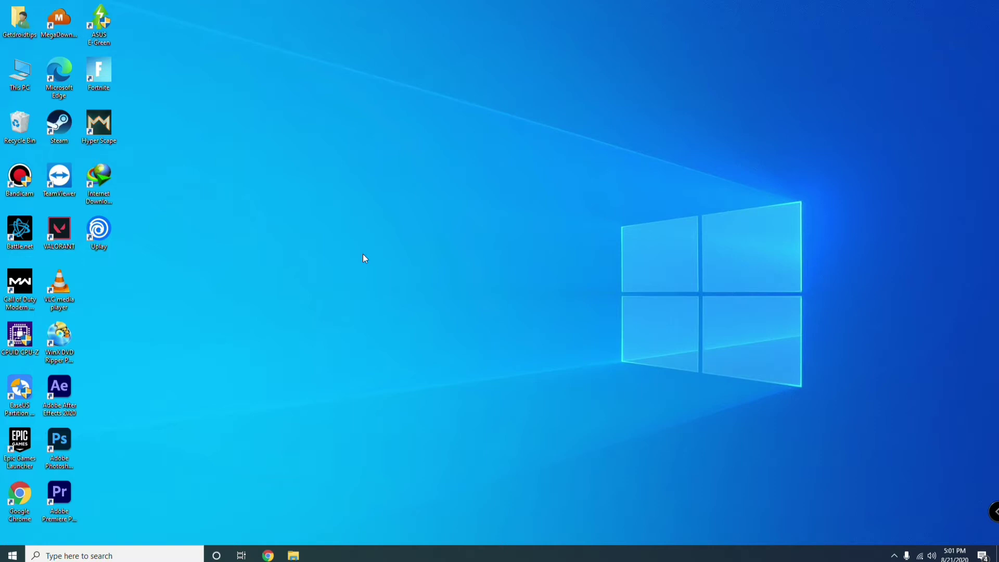
mouse_move(355, 266)
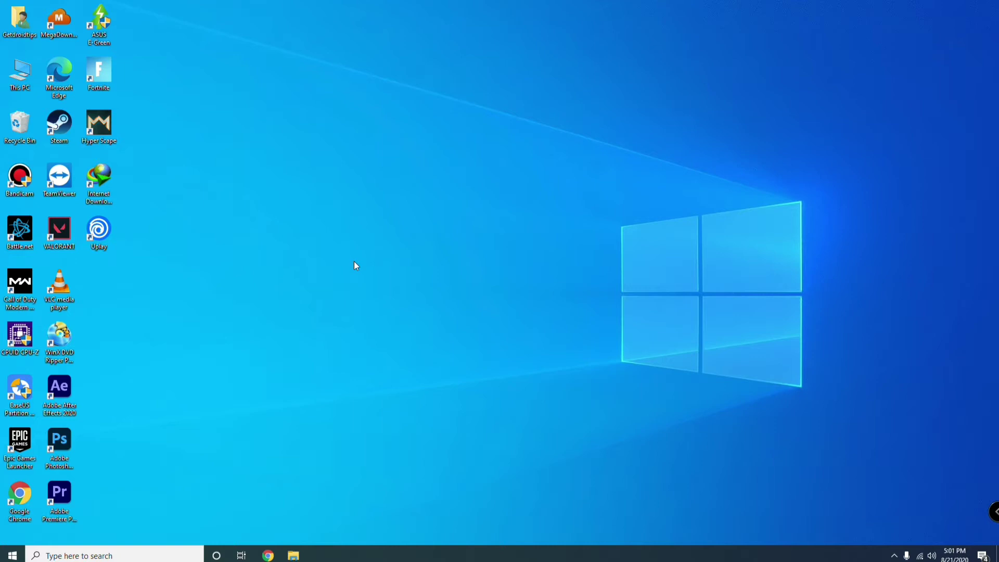
mouse_move(358, 287)
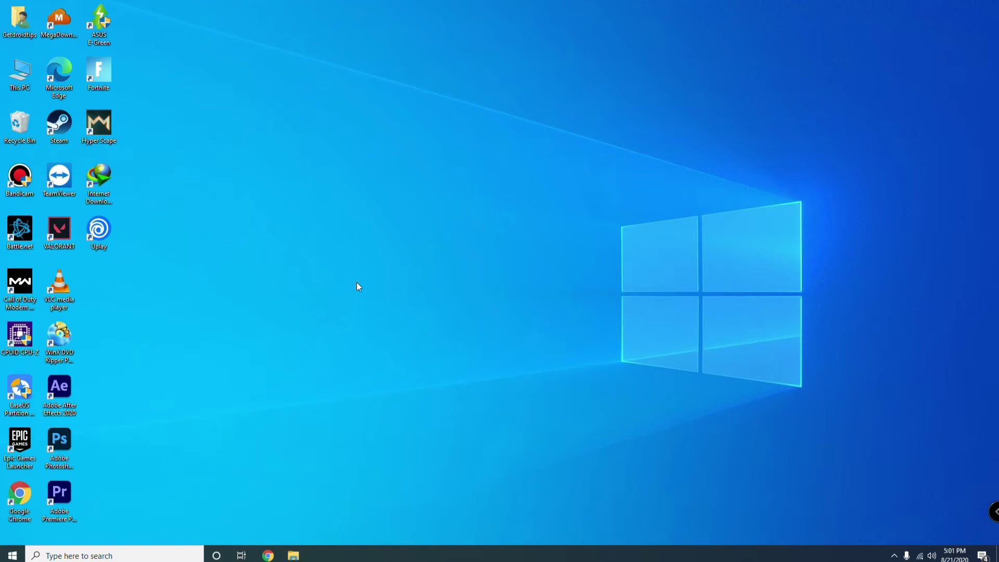
mouse_move(88, 483)
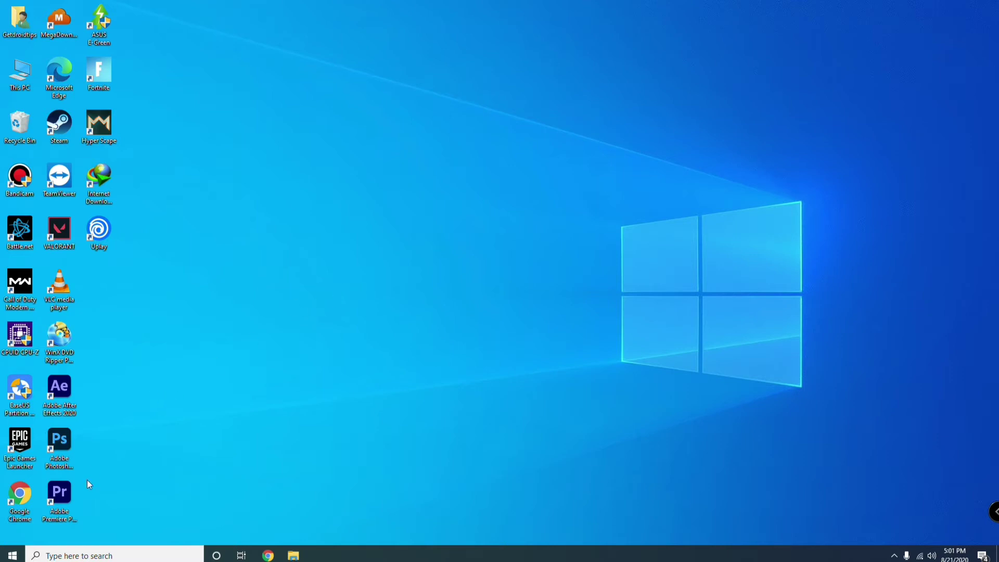
click(76, 555)
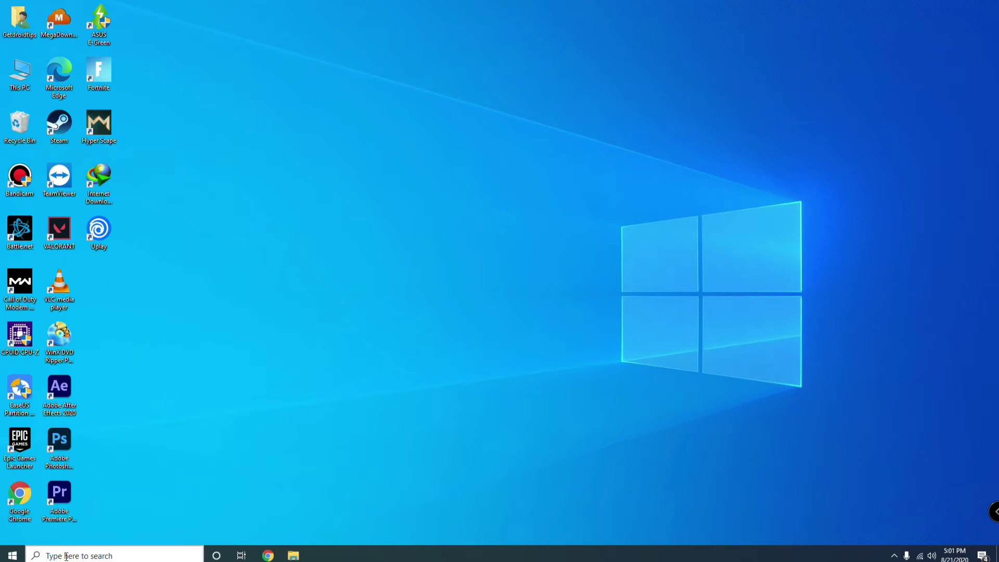
Search Windows for 'task' to find and launch Task Manager
text(t)
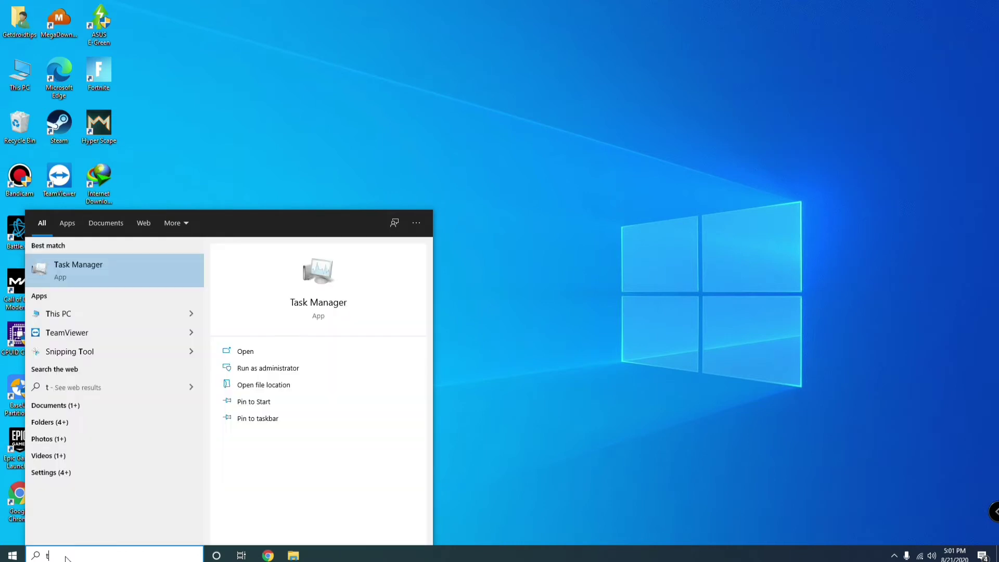
text(ask)
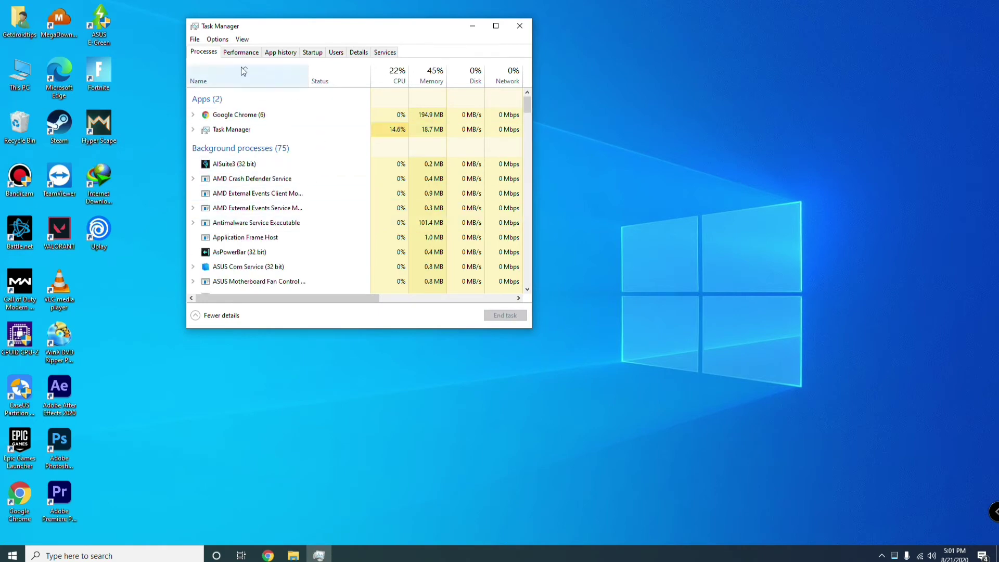
Show the Performance tab maximized and launch Resource Monitor from its bottom link
click(241, 51)
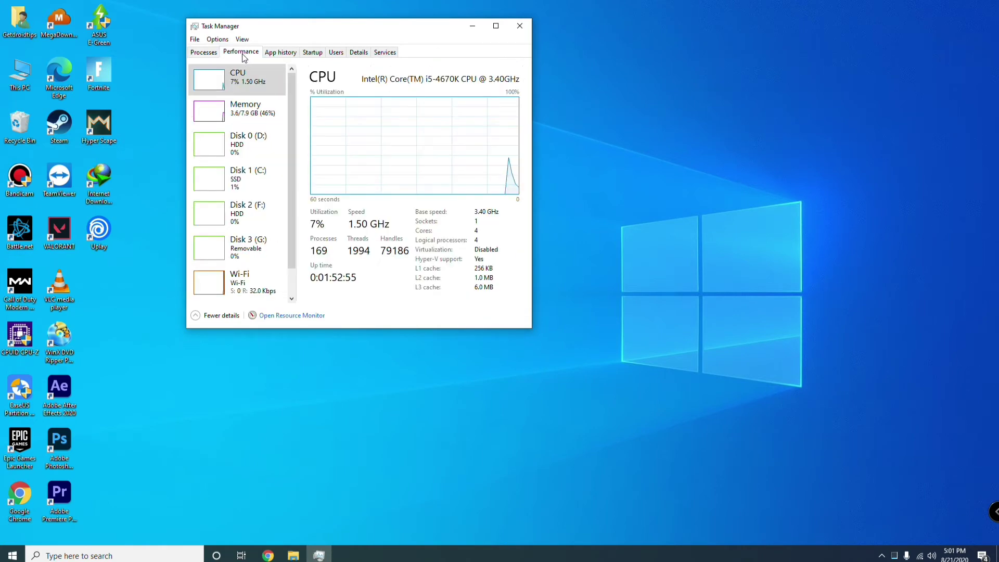
click(495, 25)
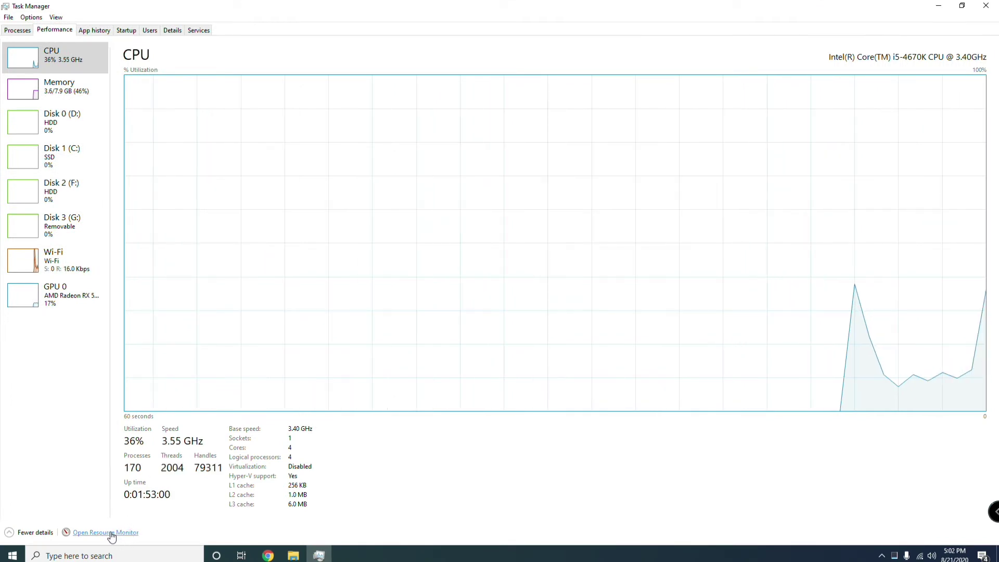
click(105, 532)
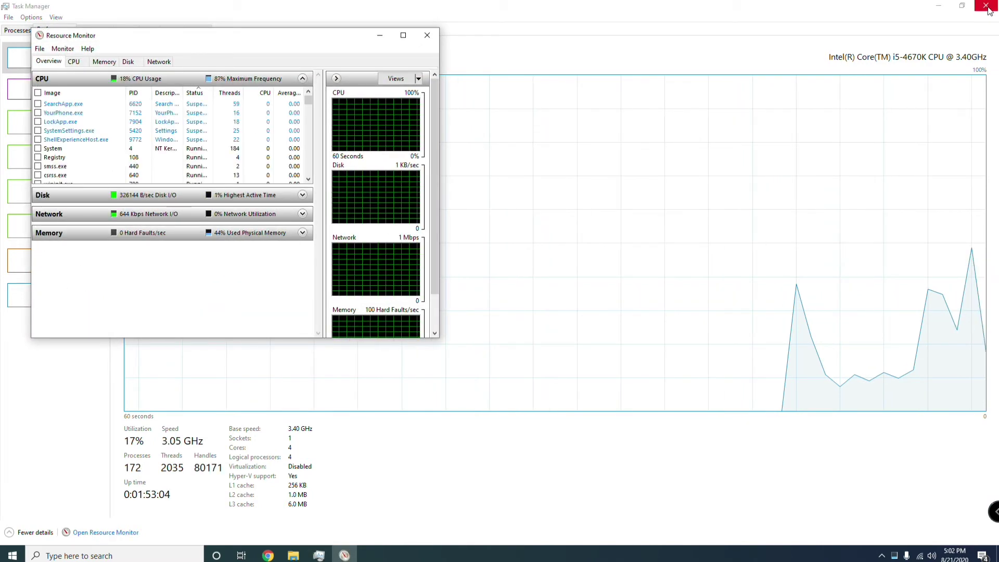
Close Task Manager and bring Resource Monitor up full-screen
click(991, 5)
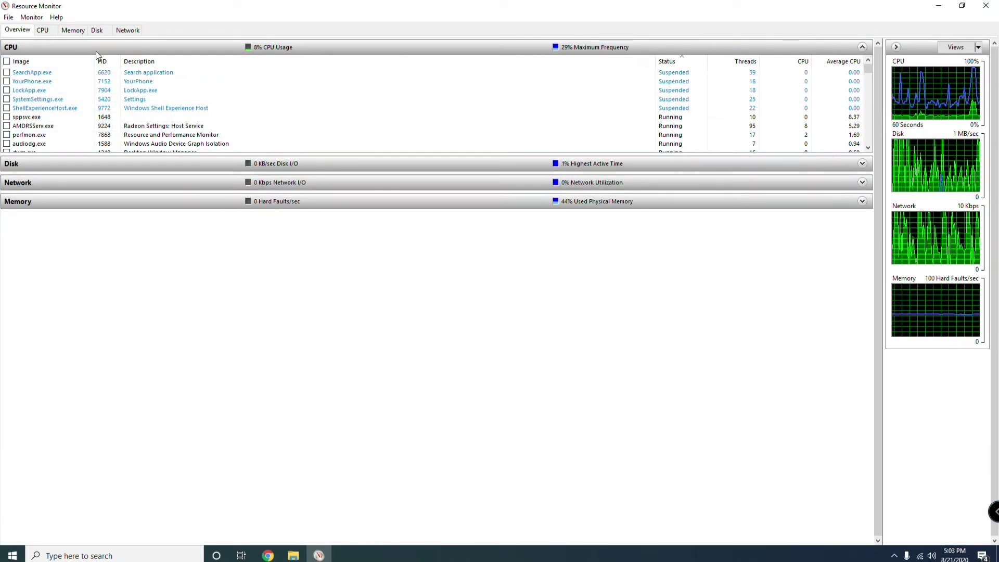
click(127, 30)
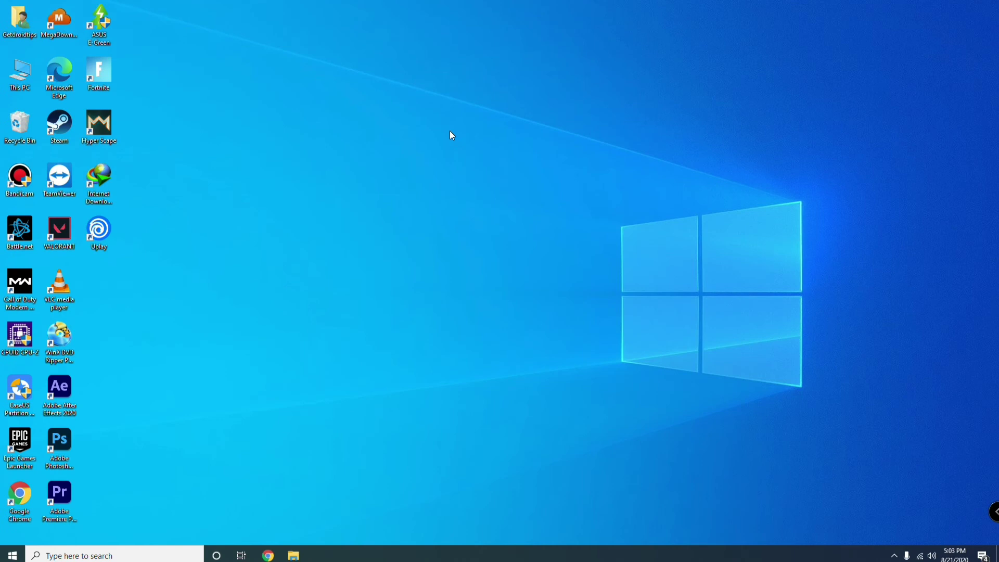
mouse_move(403, 154)
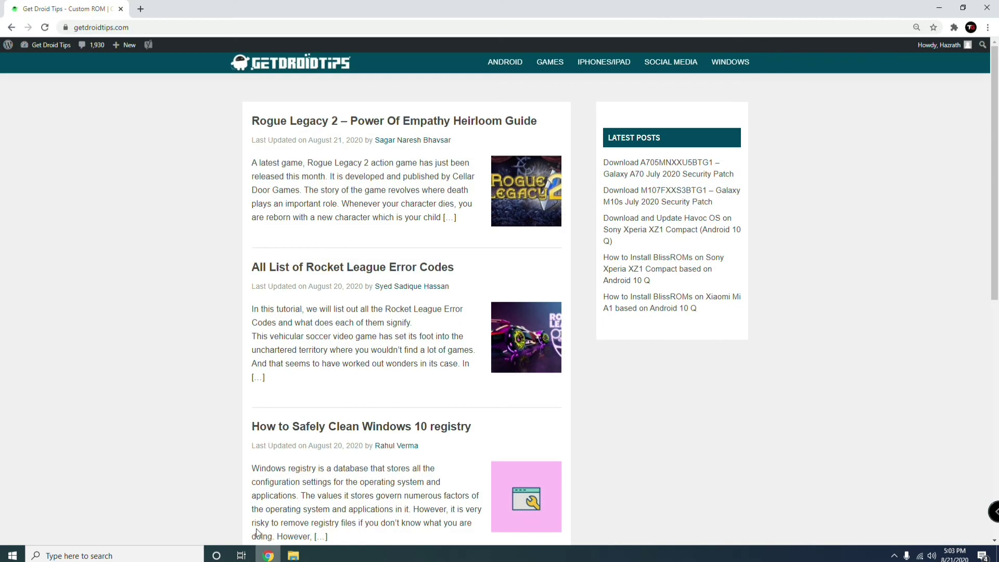
mouse_move(389, 377)
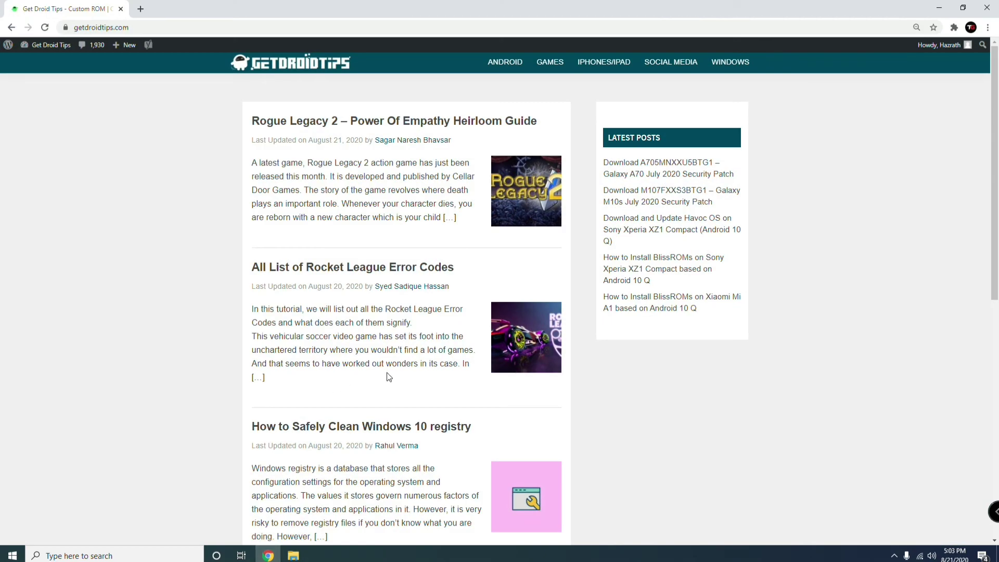